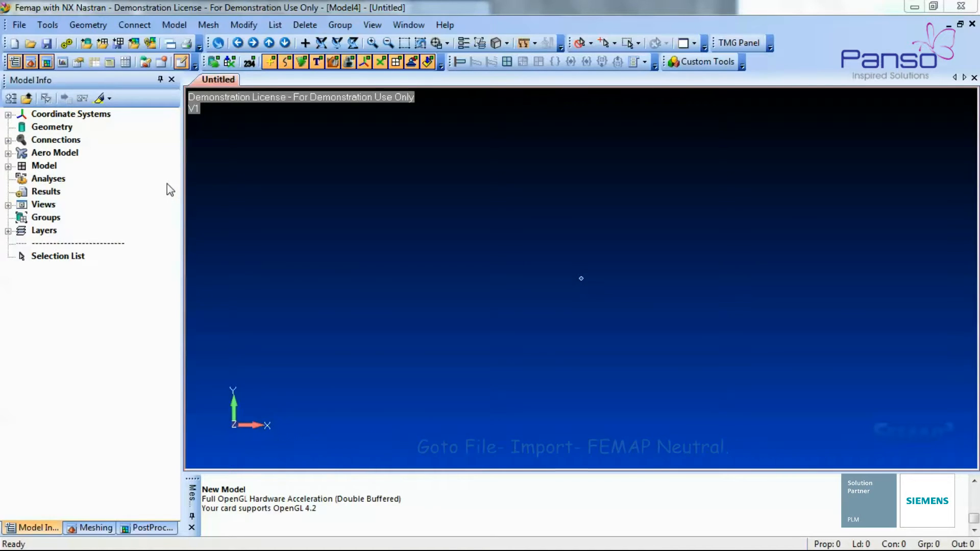
Import the Bracket.NEU example neutral file, accepting the default read options
left_click(19, 24)
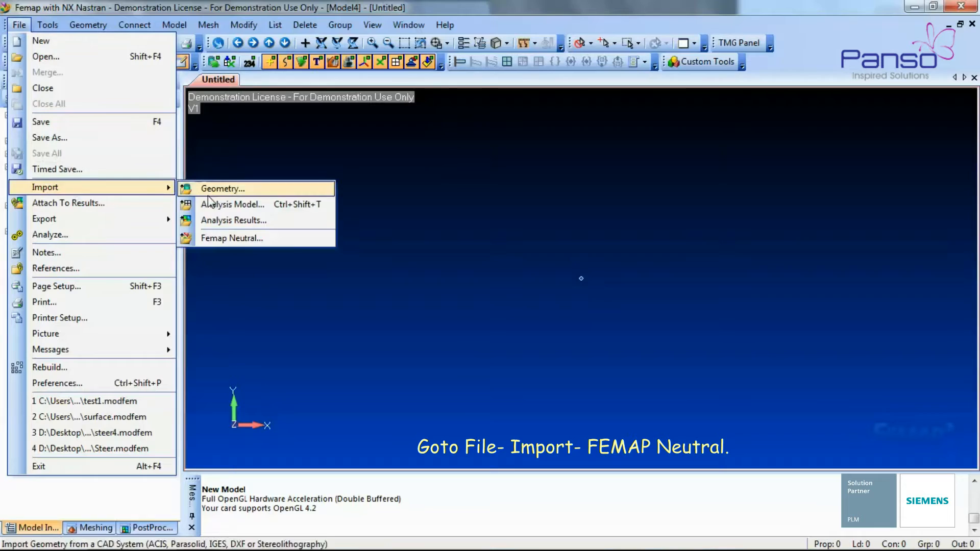
left_click(232, 238)
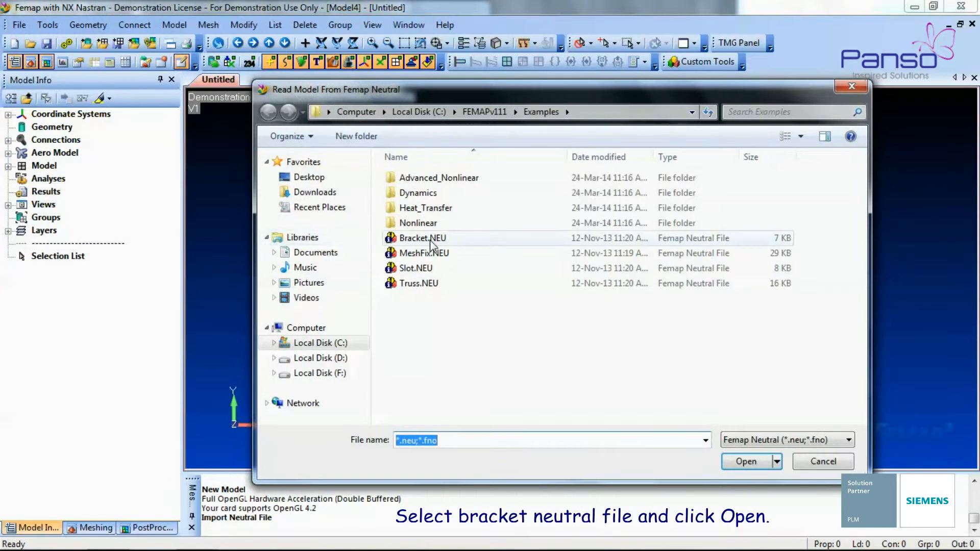
left_click(422, 238)
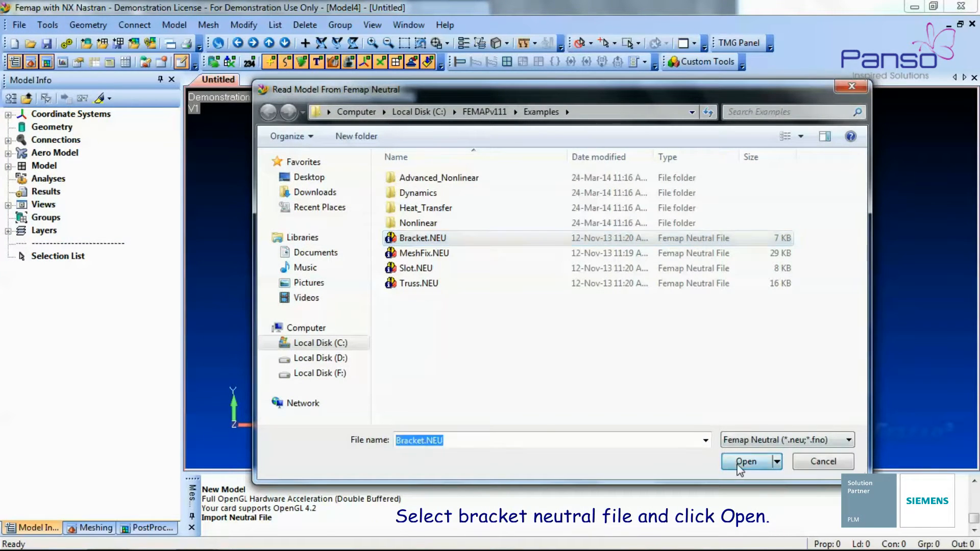
left_click(745, 461)
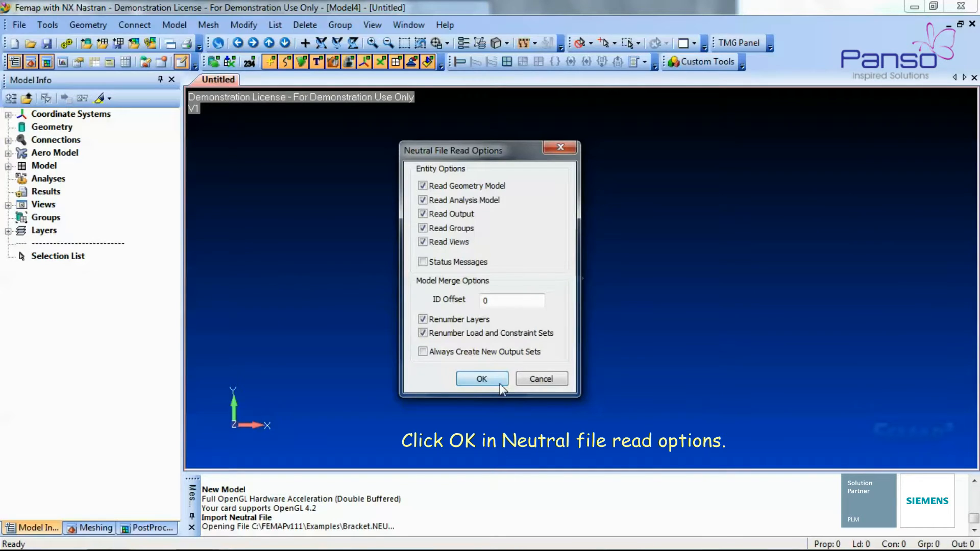
left_click(481, 379)
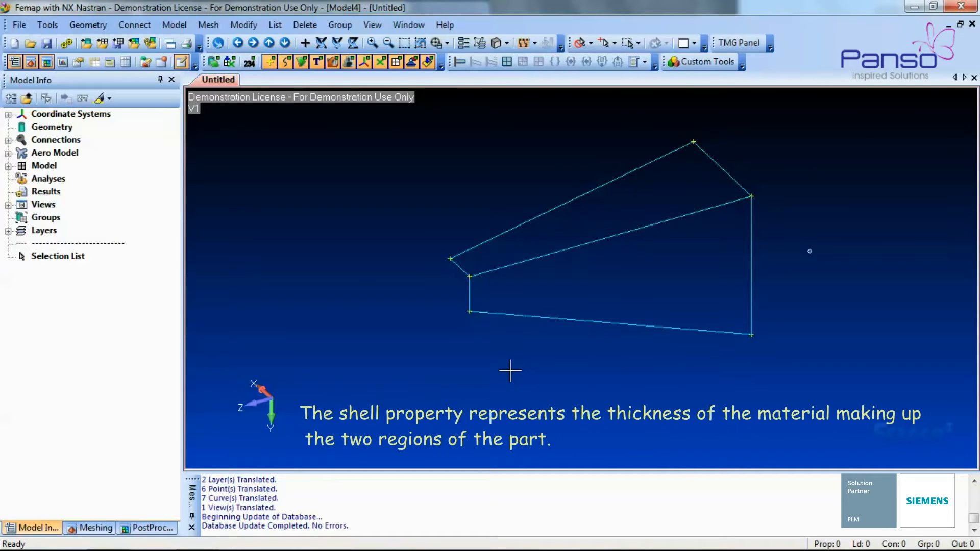
mouse_move(354, 271)
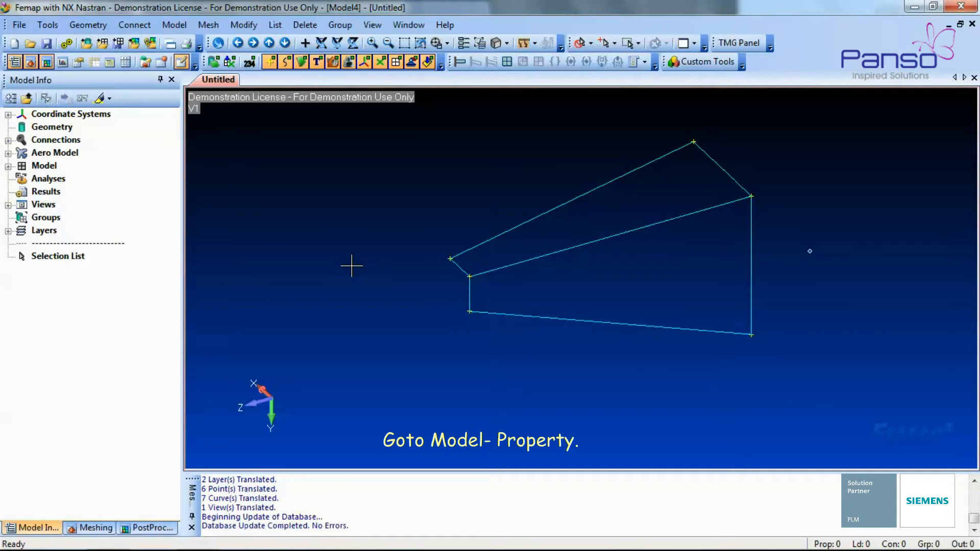
Define a plate property titled 'Shell' with 0.1 thickness
left_click(174, 24)
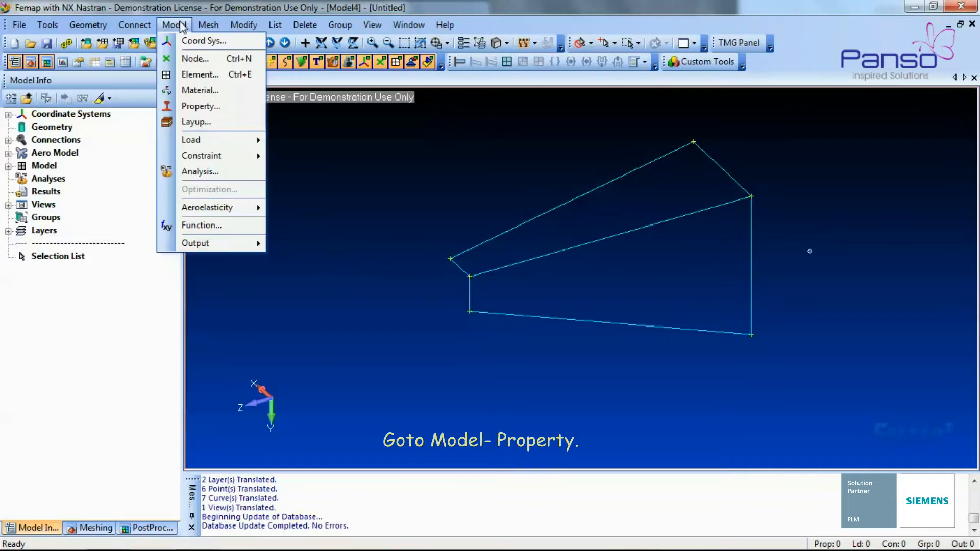
left_click(200, 106)
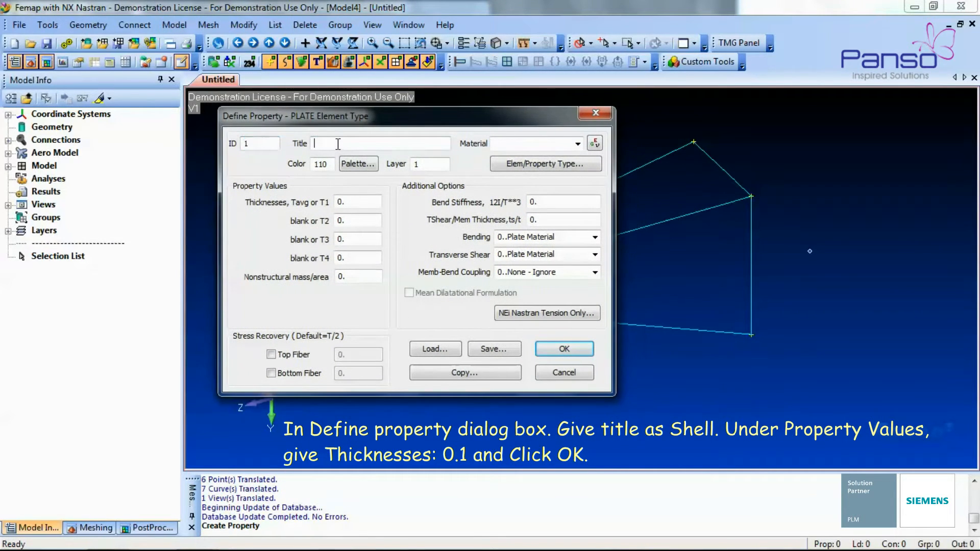
type("Shell")
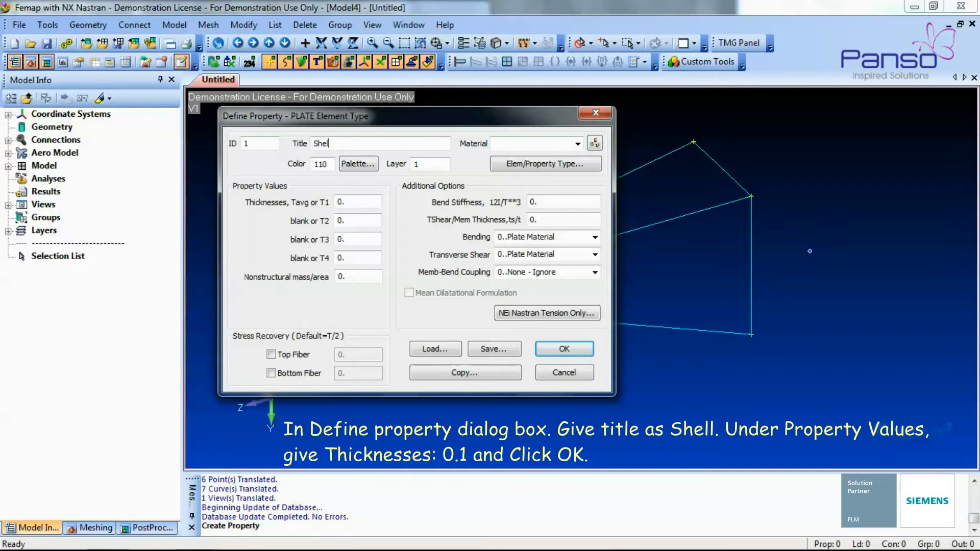
left_click(358, 202)
type("1")
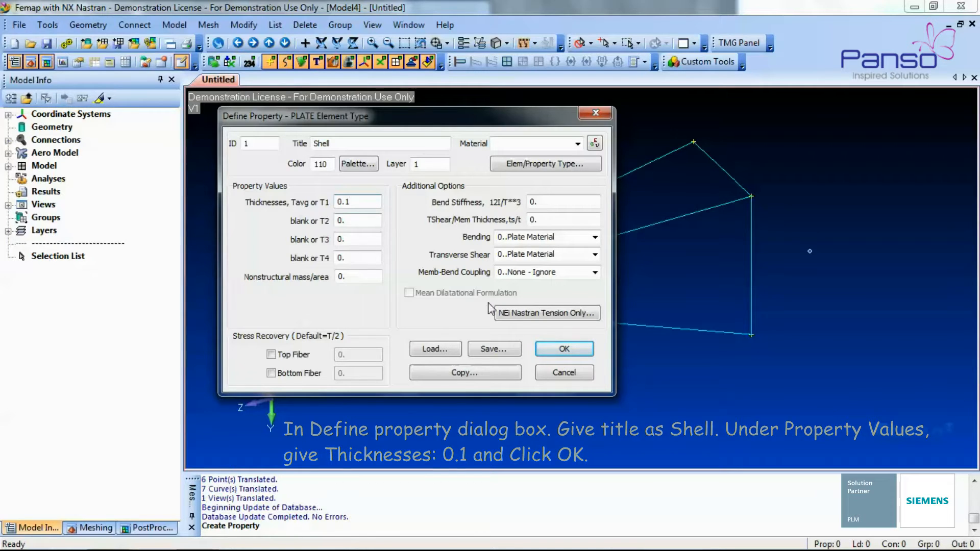
left_click(564, 349)
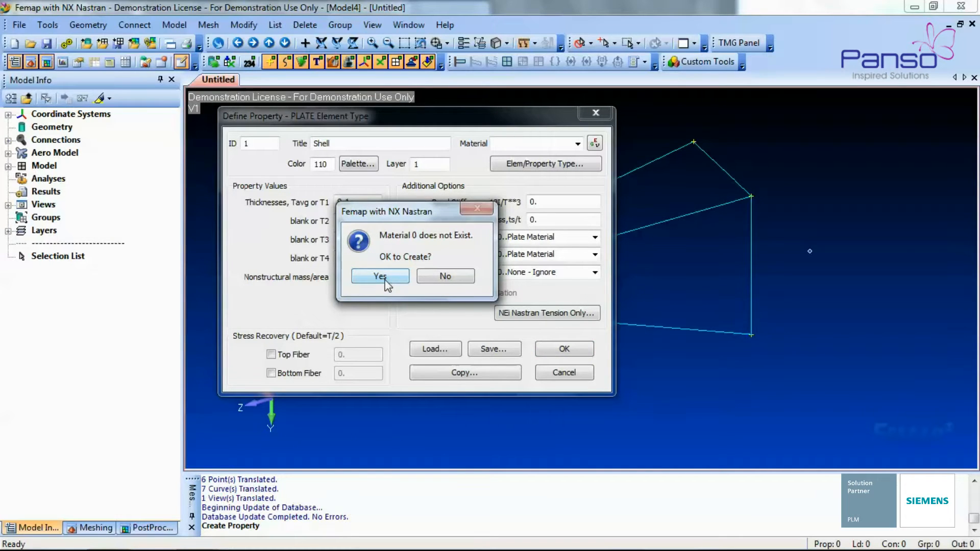
Create its material by loading AISI 4340 Steel from the library, then finish the property
left_click(380, 276)
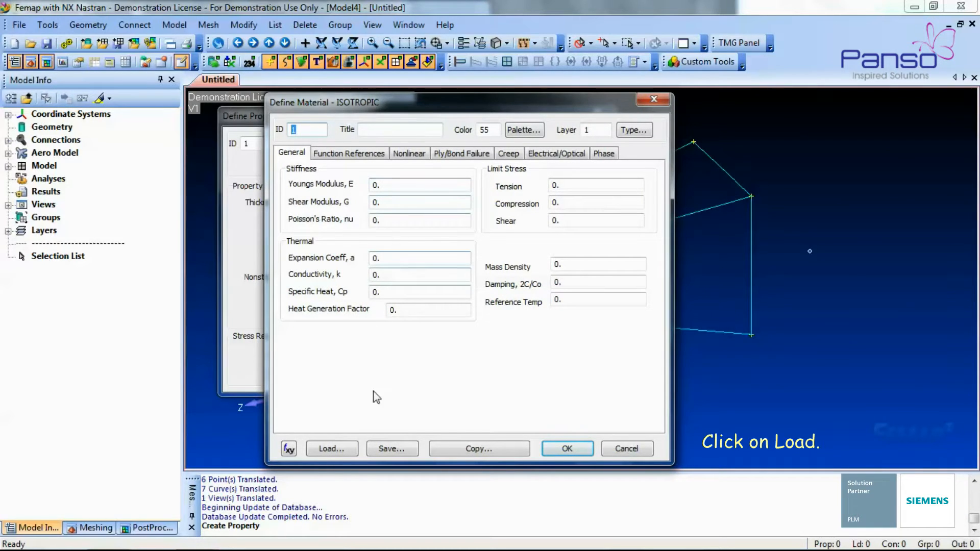
left_click(332, 449)
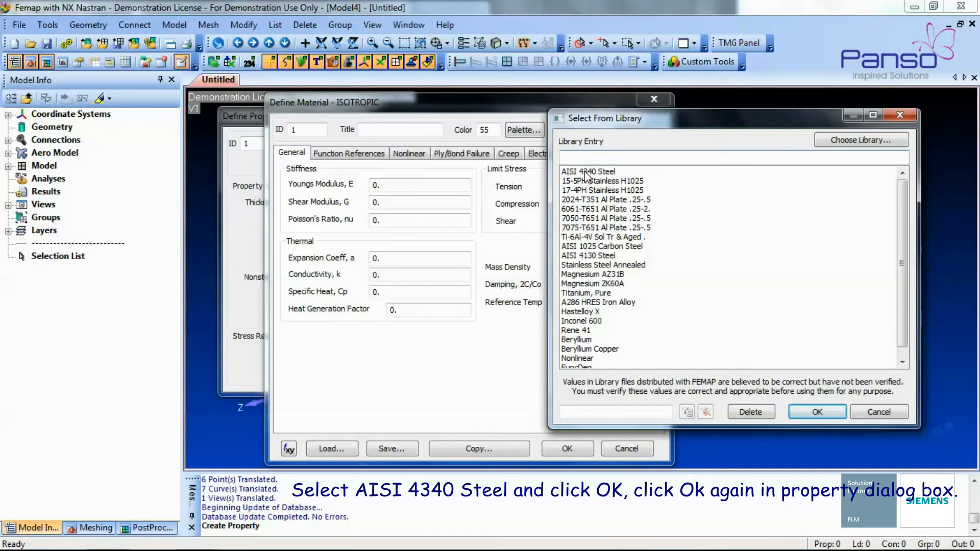
left_click(817, 412)
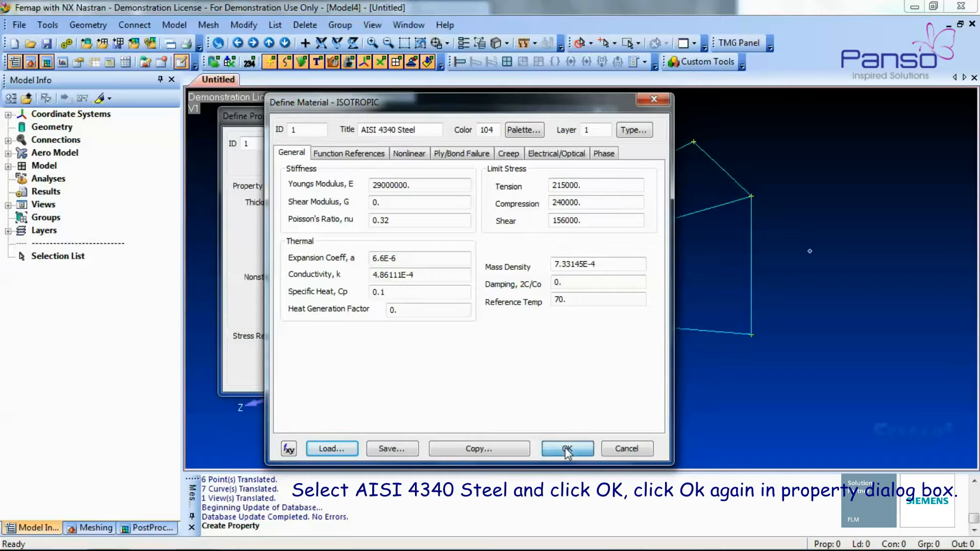
left_click(566, 449)
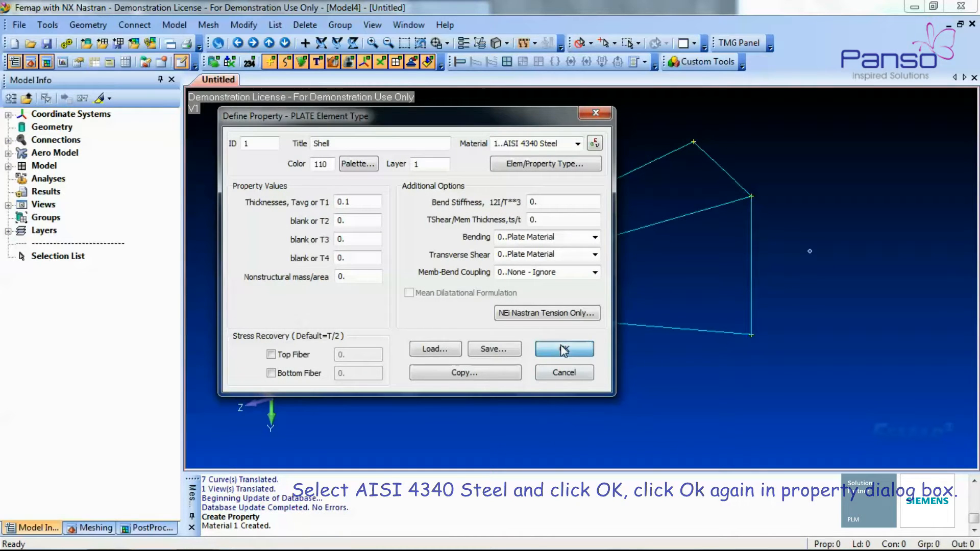
left_click(564, 349)
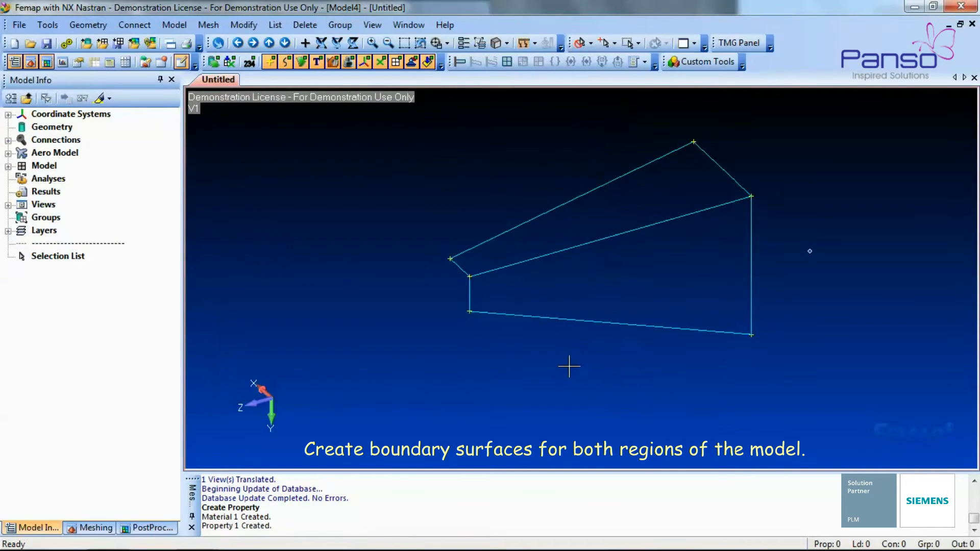
mouse_move(568, 353)
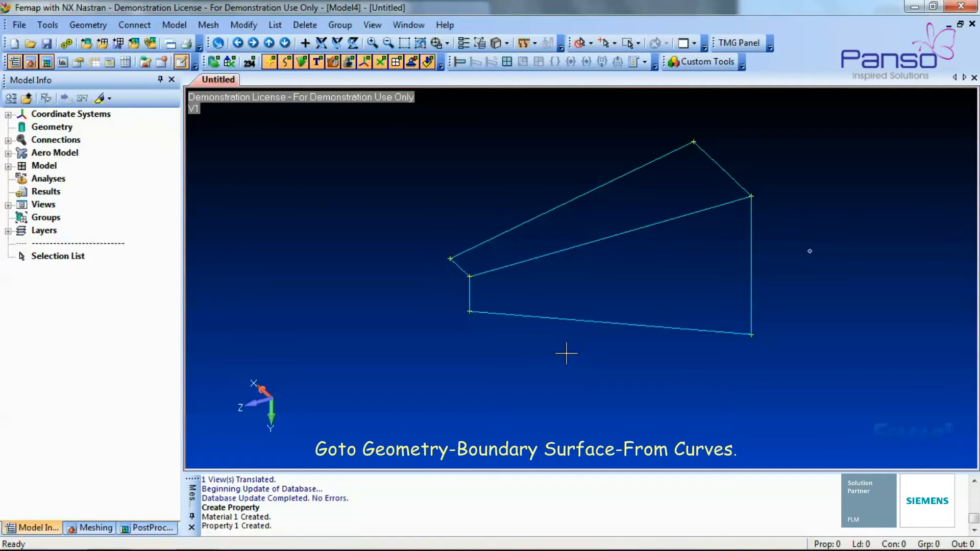
Build a boundary surface from the four curves of each bracket region
left_click(88, 24)
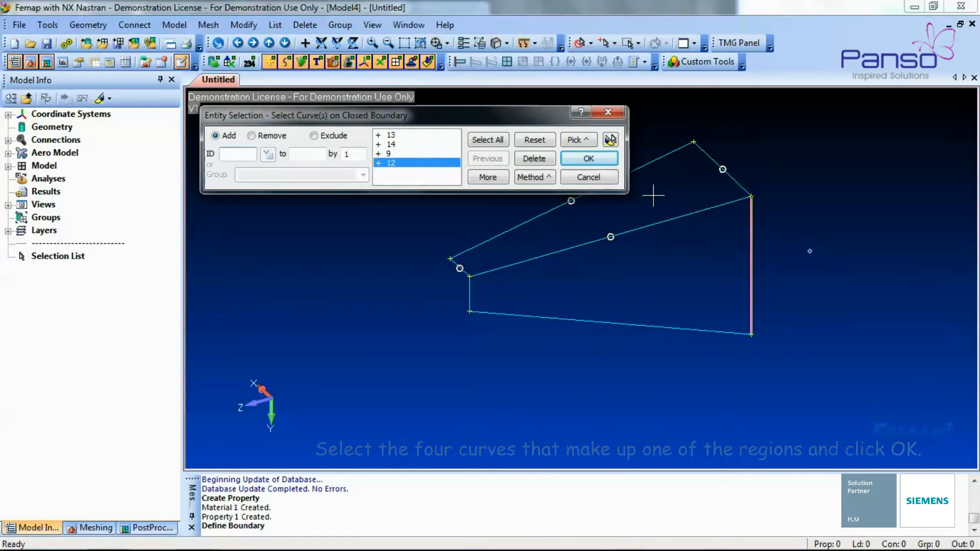
left_click(588, 158)
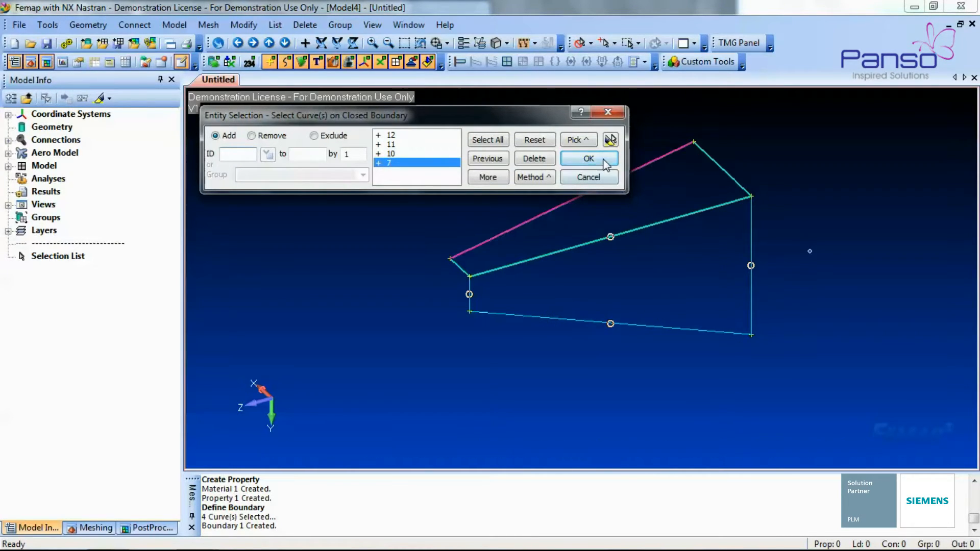
left_click(589, 158)
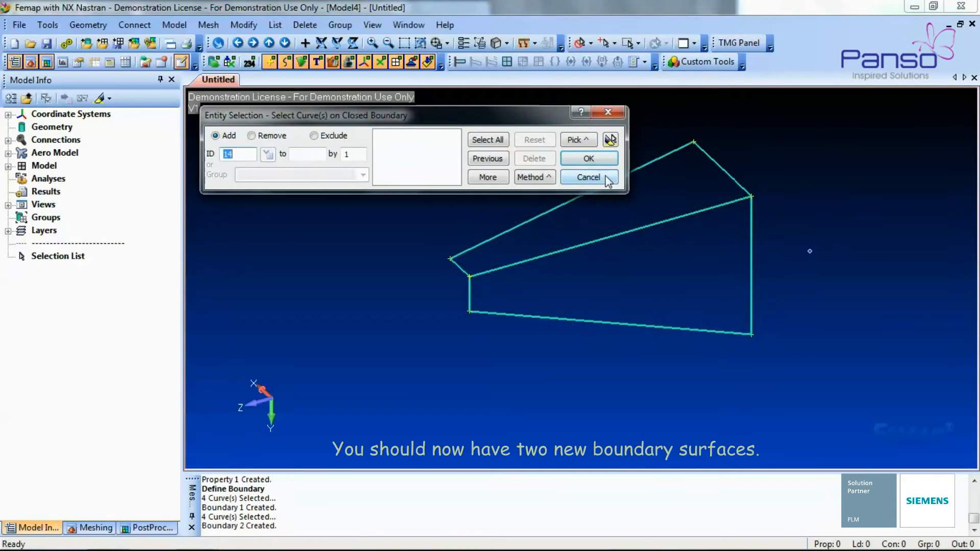
left_click(588, 177)
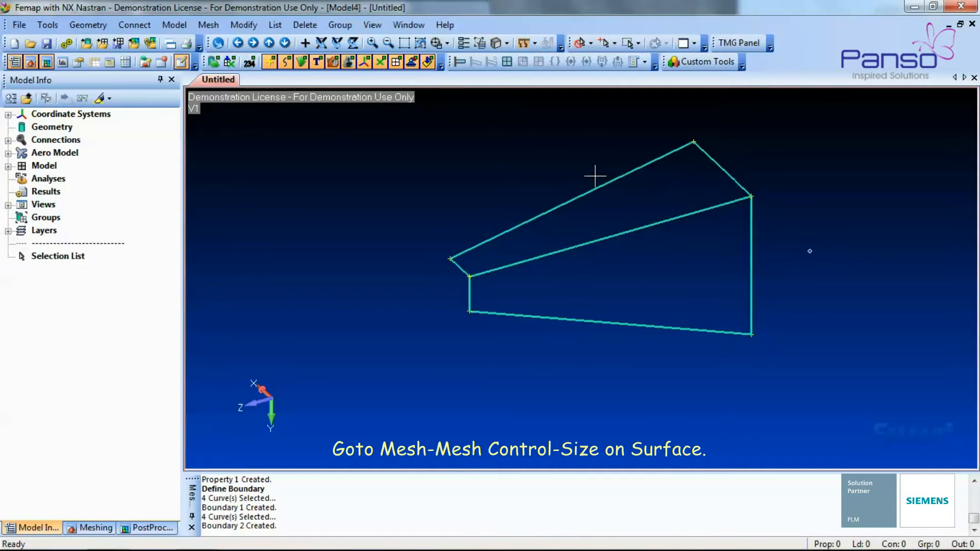
Set a 0.3 element size on all surfaces of the bracket
left_click(208, 24)
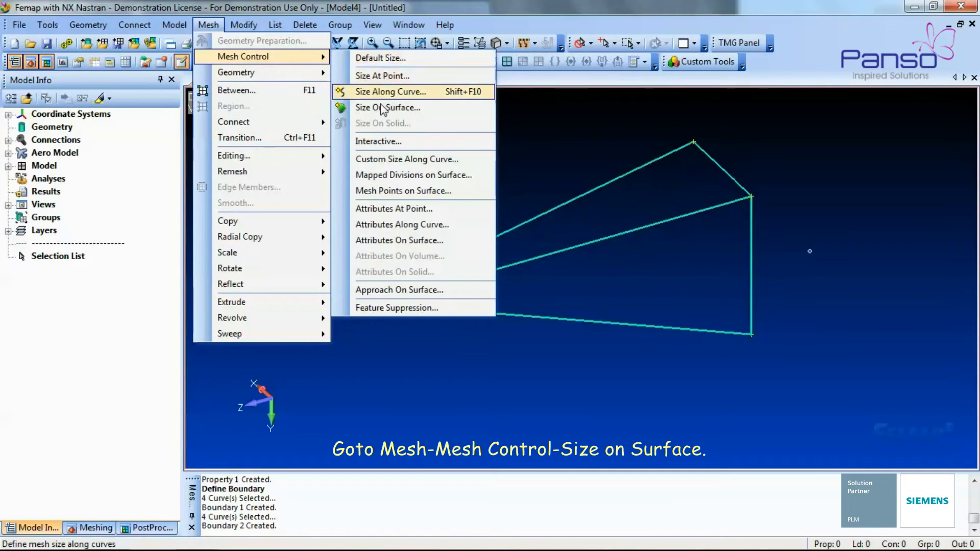
left_click(387, 108)
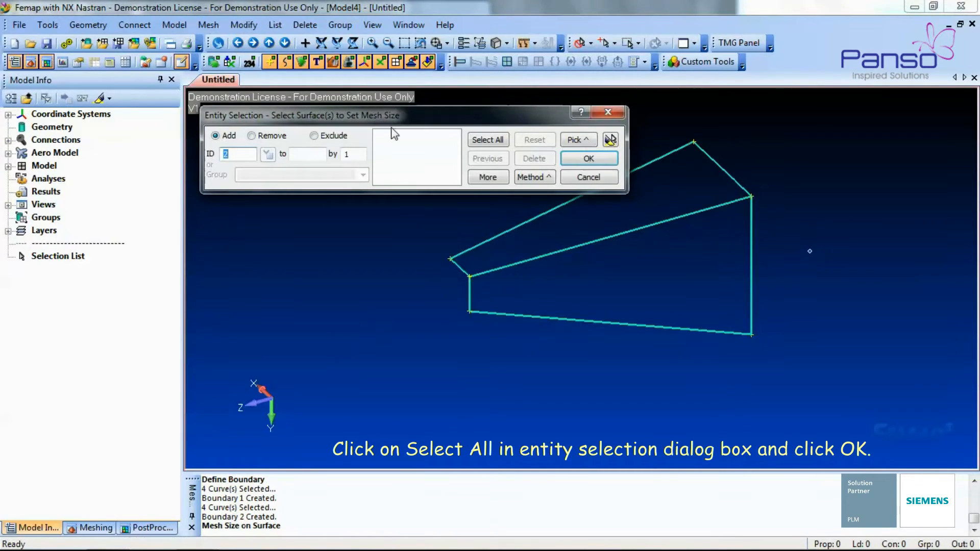
left_click(488, 140)
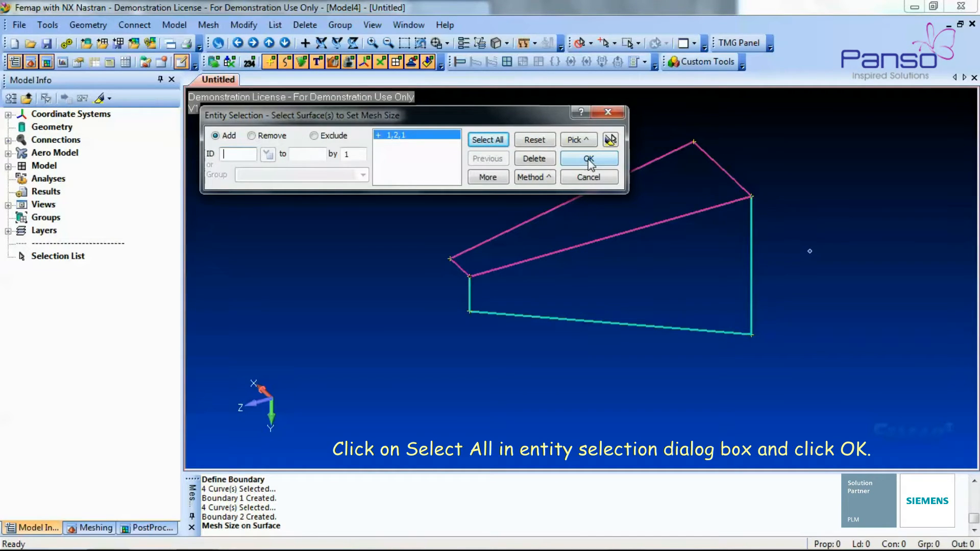
left_click(588, 158)
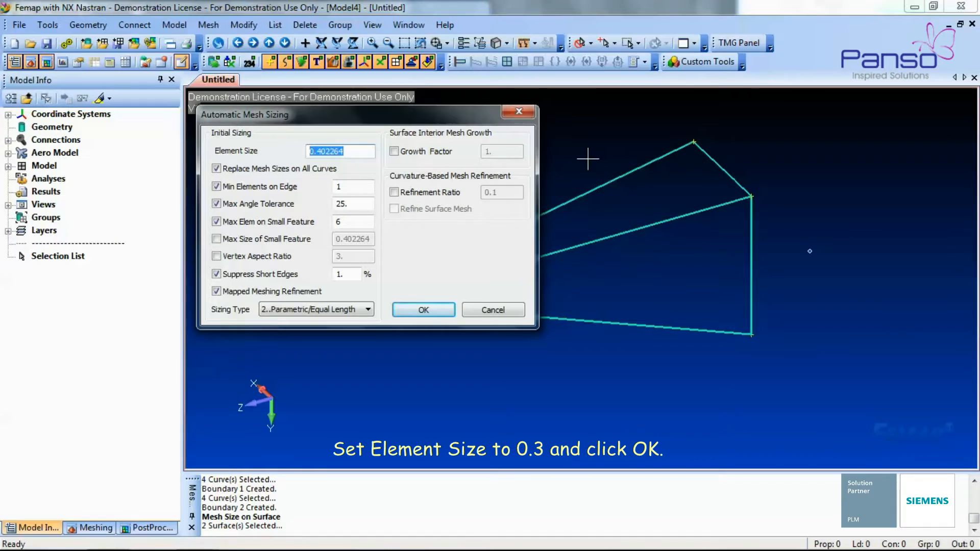
type("0.")
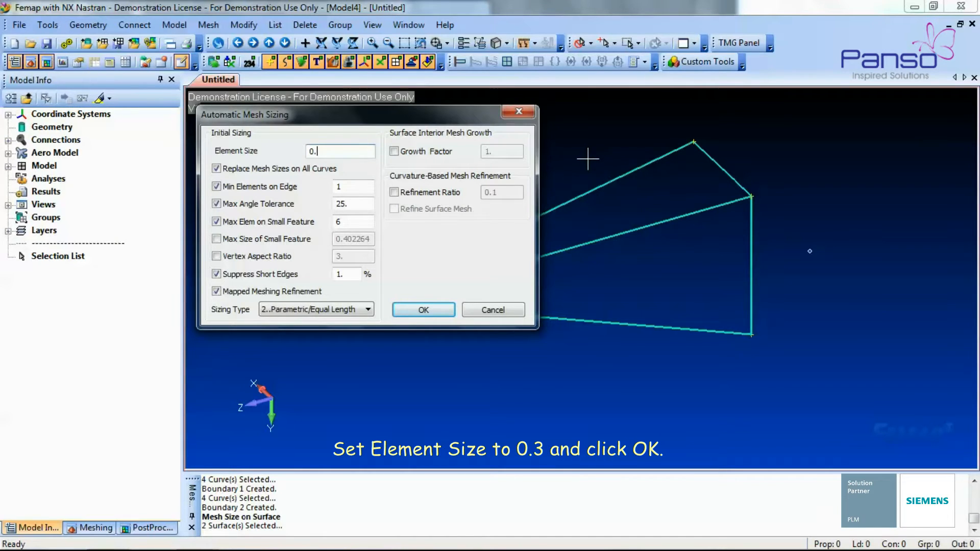
left_click(424, 310)
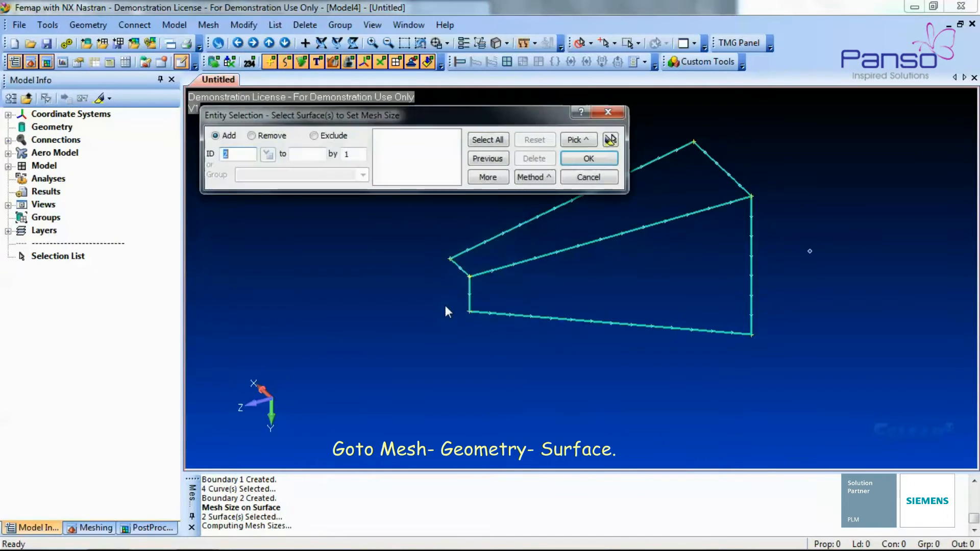
left_click(589, 158)
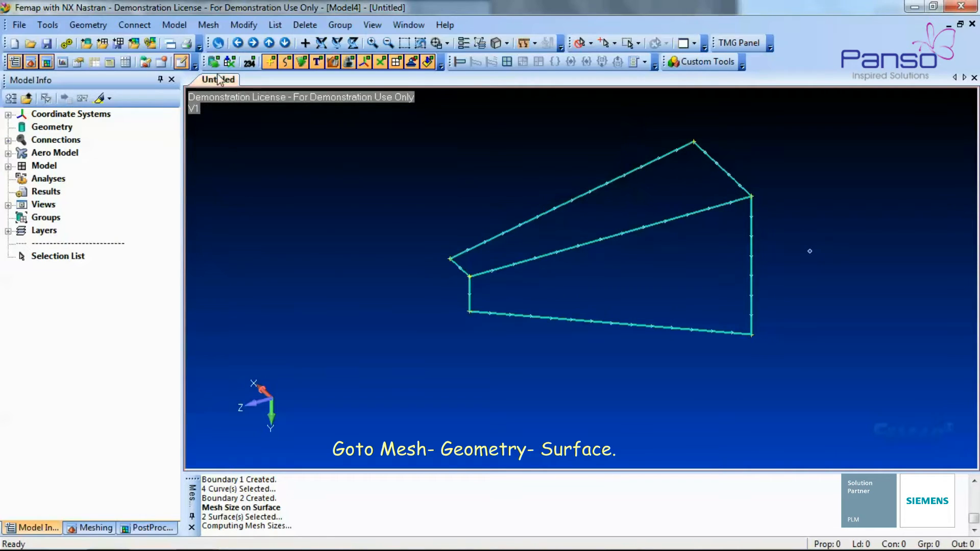
Automesh both surfaces with quad elements using the 1..Shell property
left_click(209, 25)
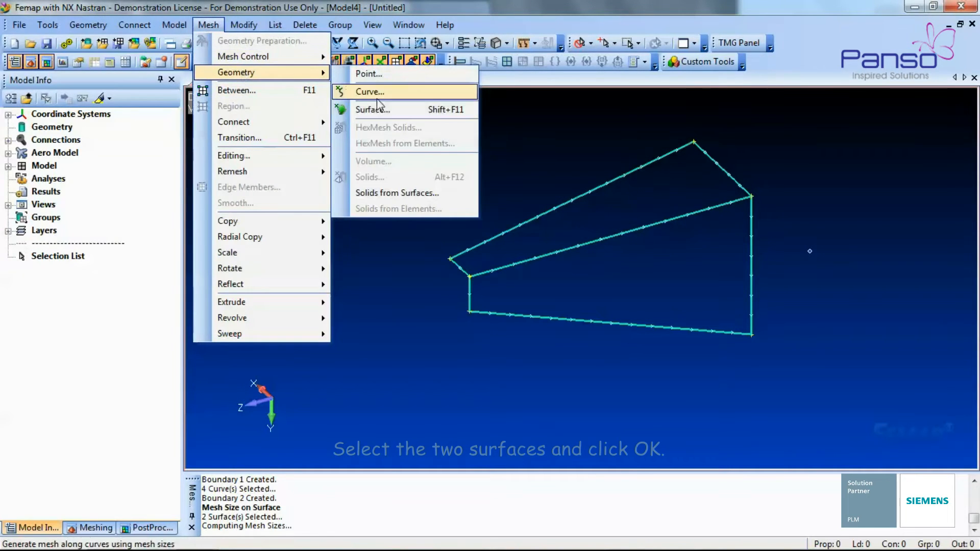
left_click(373, 109)
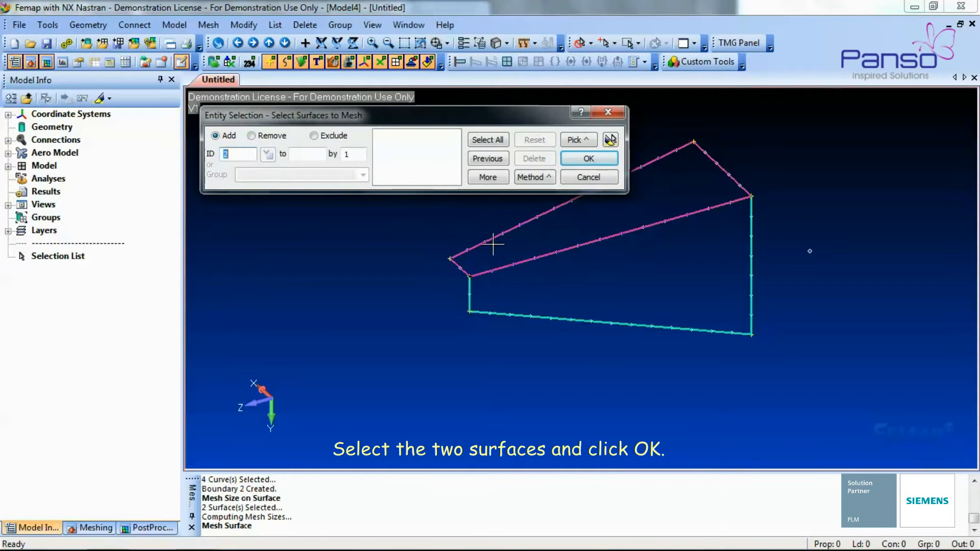
left_click(588, 158)
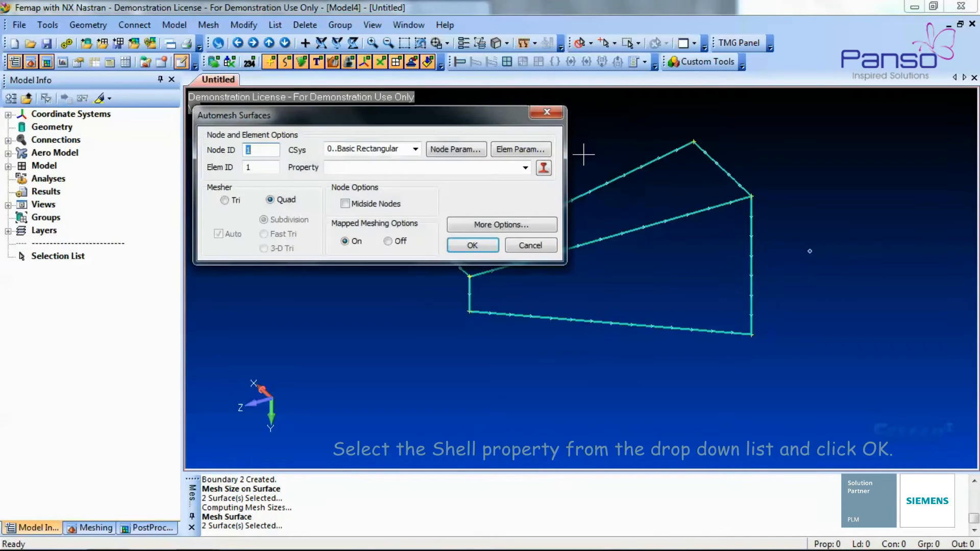
left_click(524, 168)
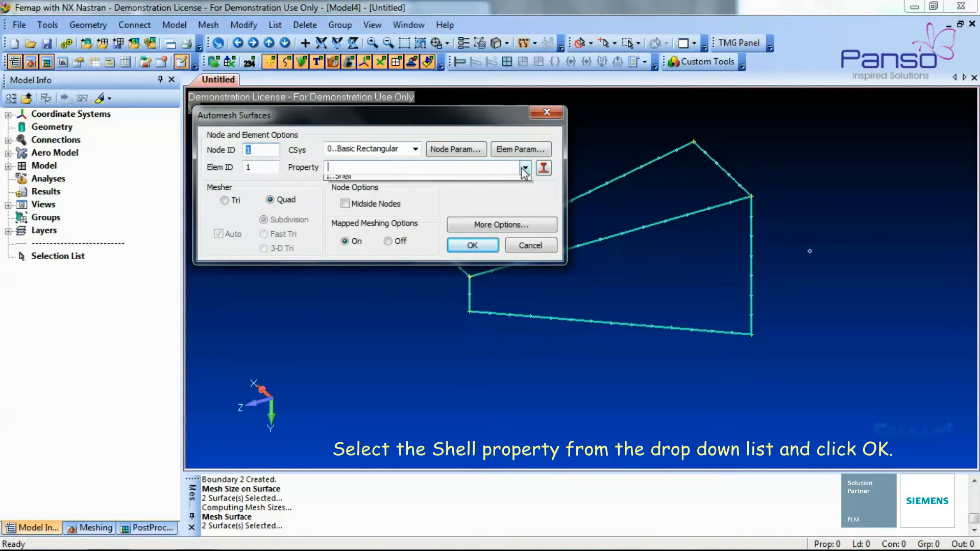
left_click(339, 175)
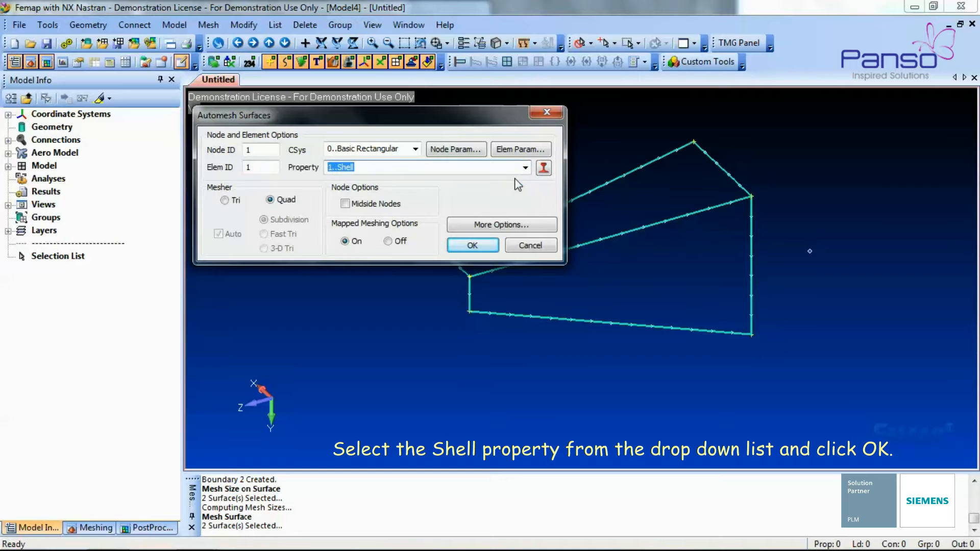
left_click(472, 245)
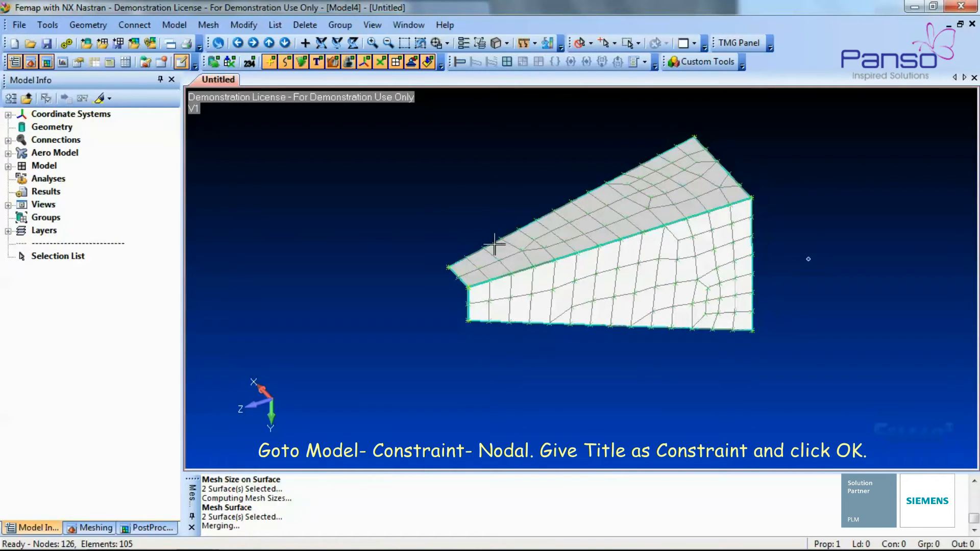
left_click(173, 24)
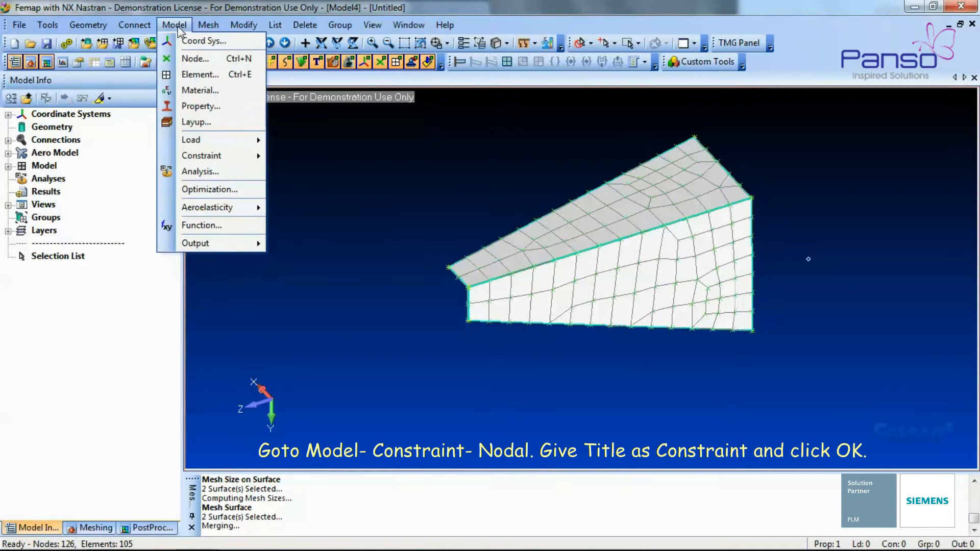
Fix all six DOFs on the 13 top and right edge nodes in set 'Constraint'
left_click(201, 155)
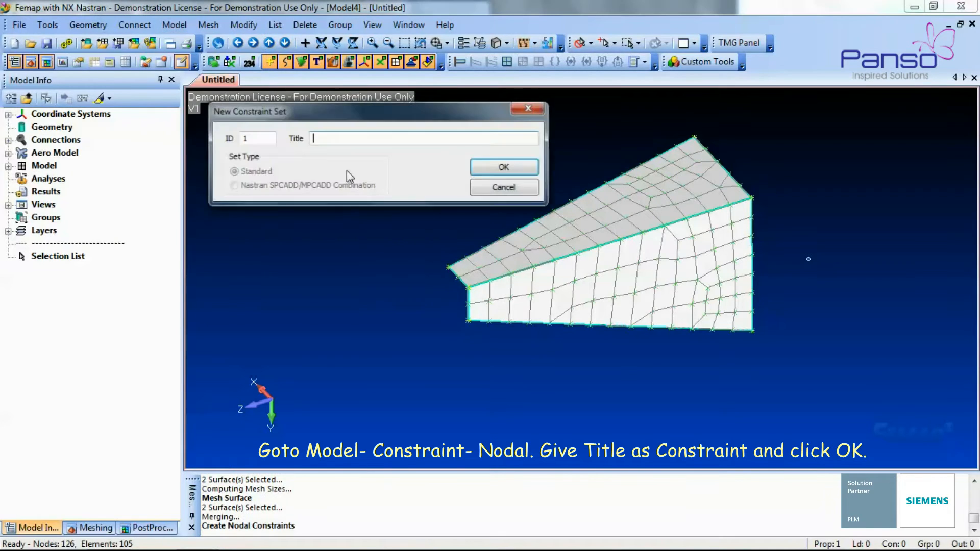
type("Constraint")
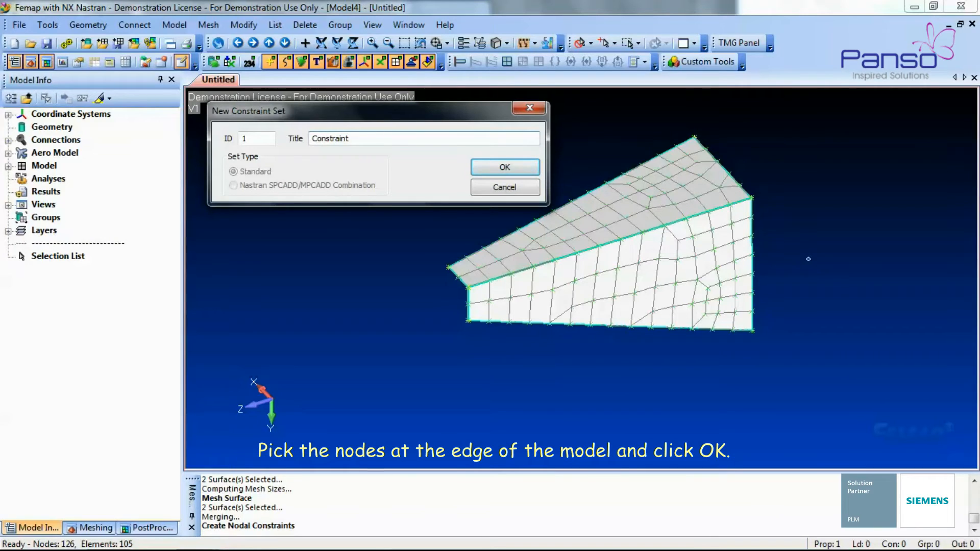
left_click(504, 168)
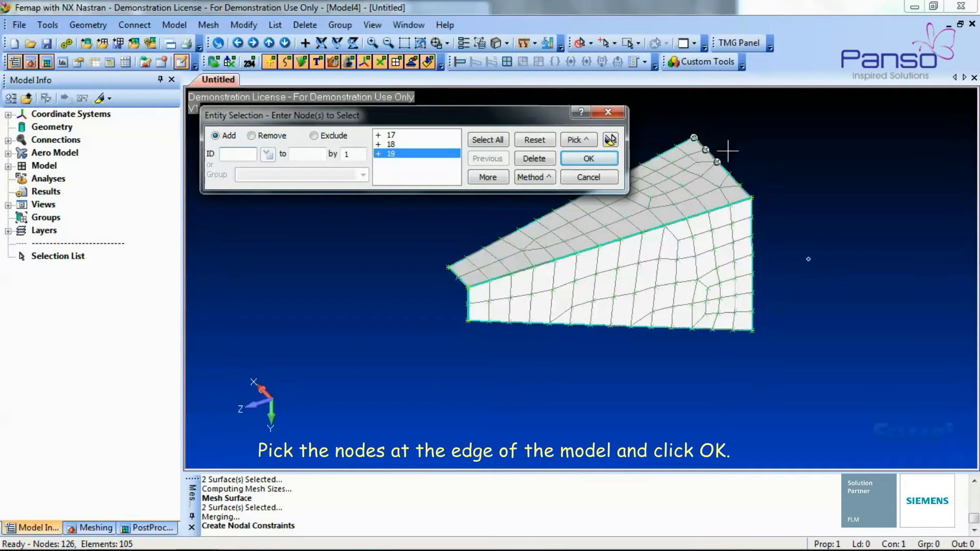
left_click(748, 236)
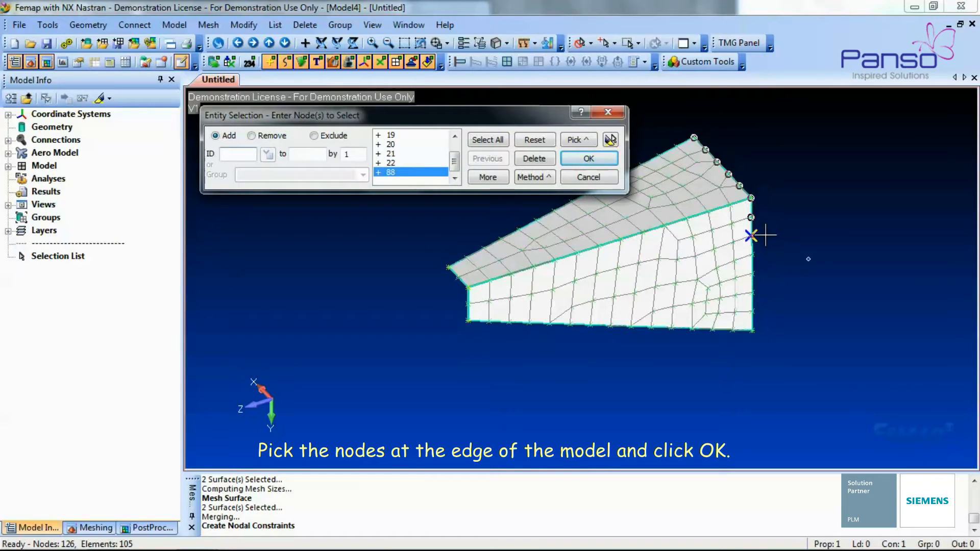
left_click(750, 331)
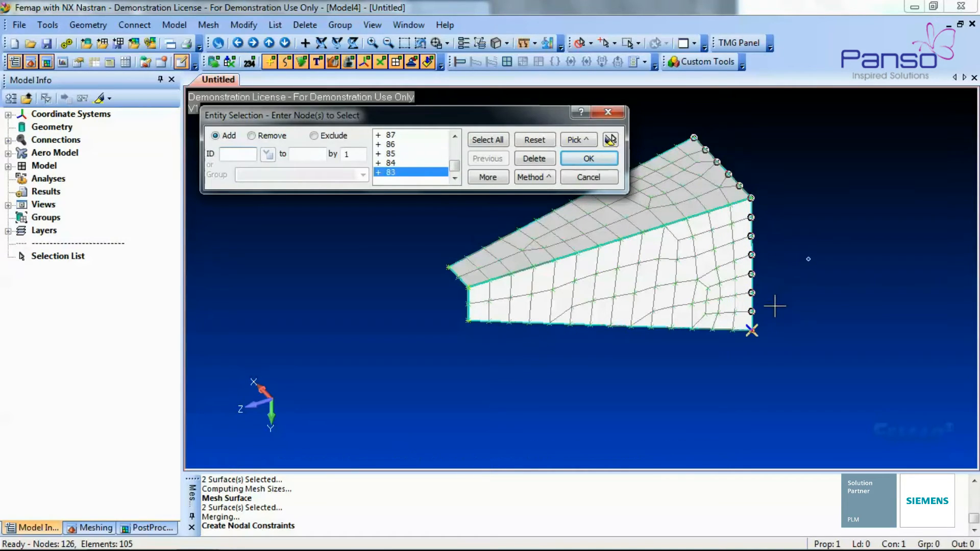
left_click(588, 158)
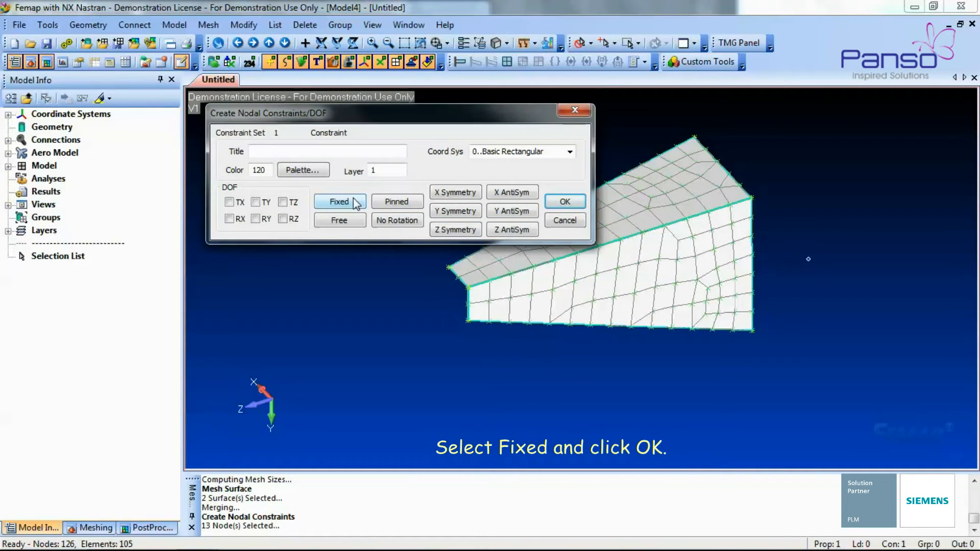
left_click(340, 201)
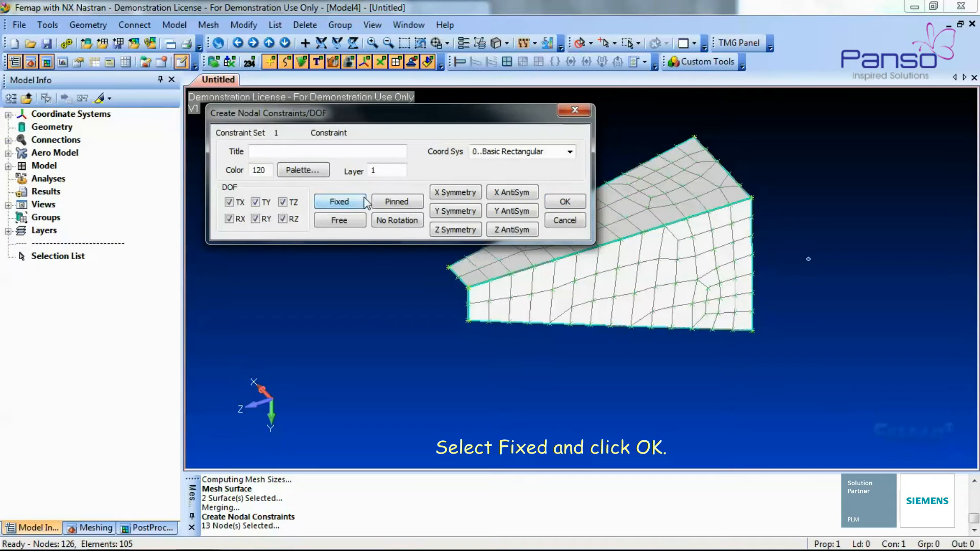
left_click(565, 202)
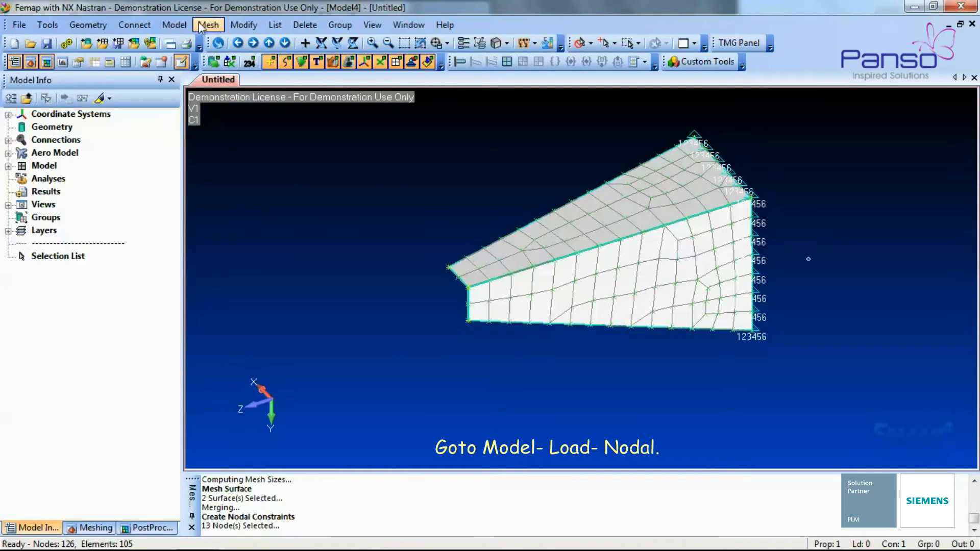
Apply an FY force of 100 at the tip node in load set 'Load'
left_click(174, 24)
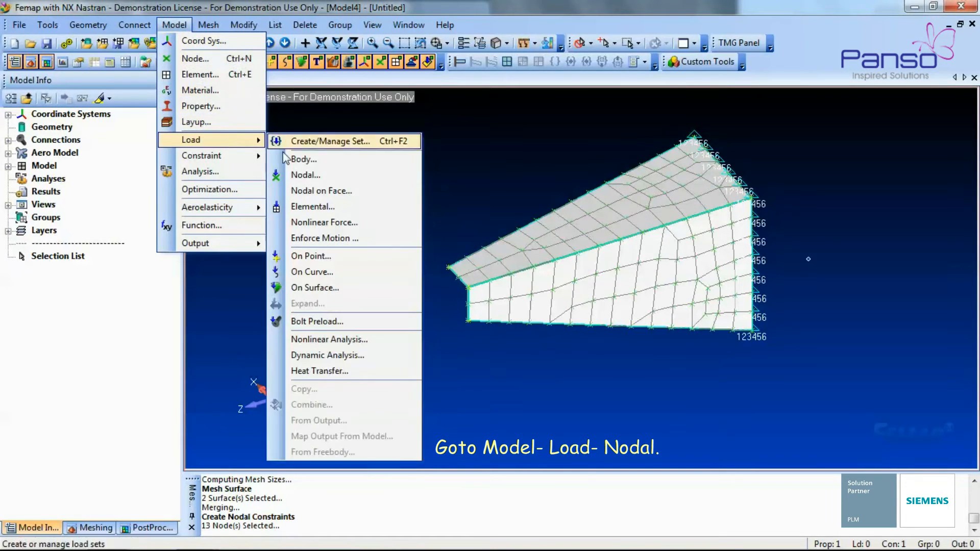
left_click(305, 175)
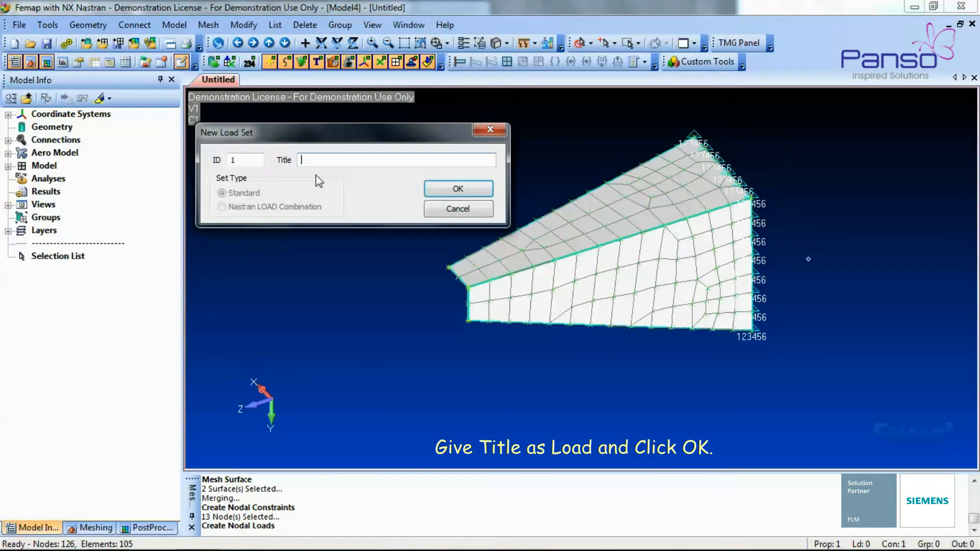
type("Load")
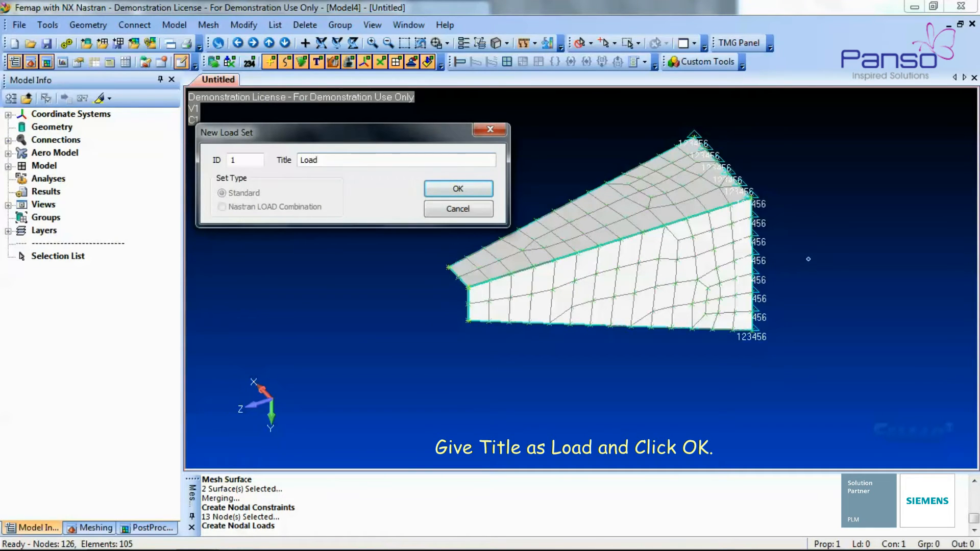
left_click(458, 188)
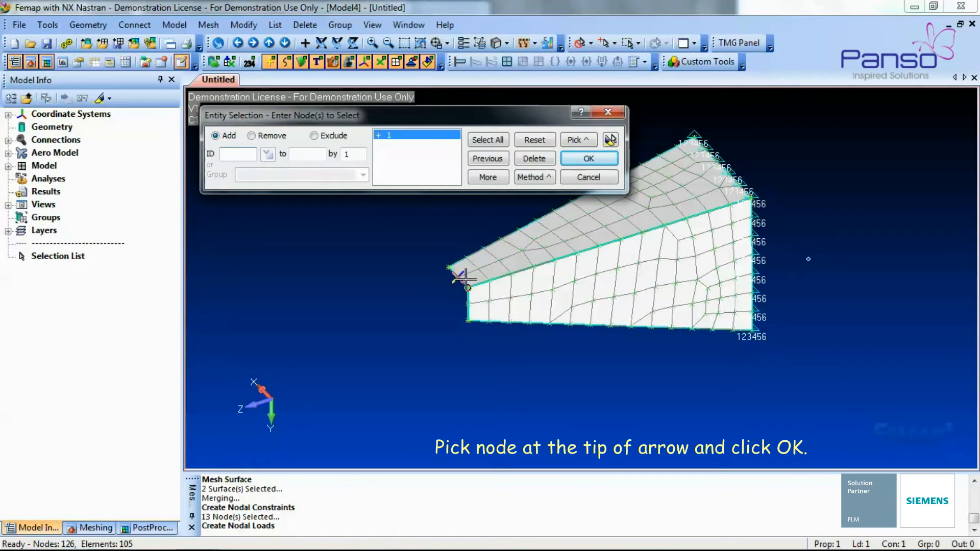
left_click(589, 158)
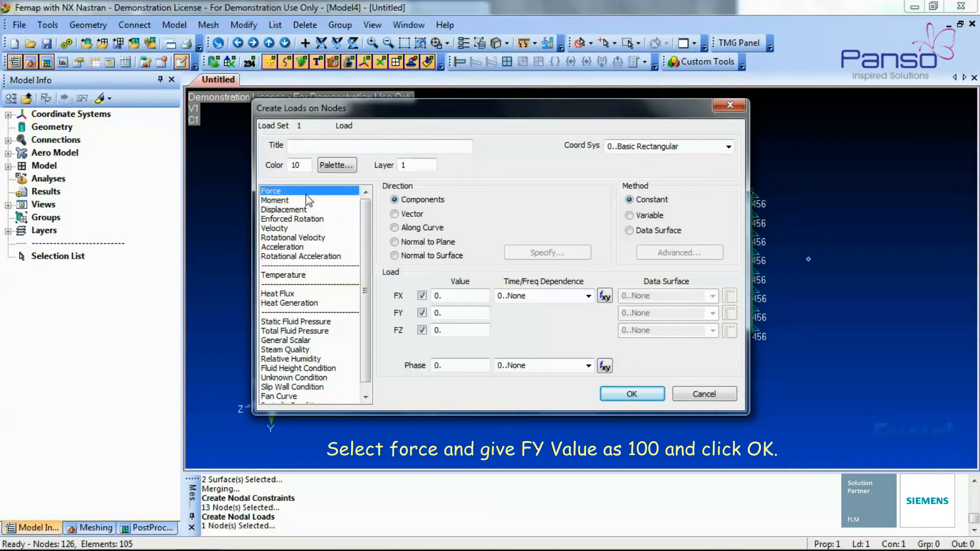
left_click(460, 313)
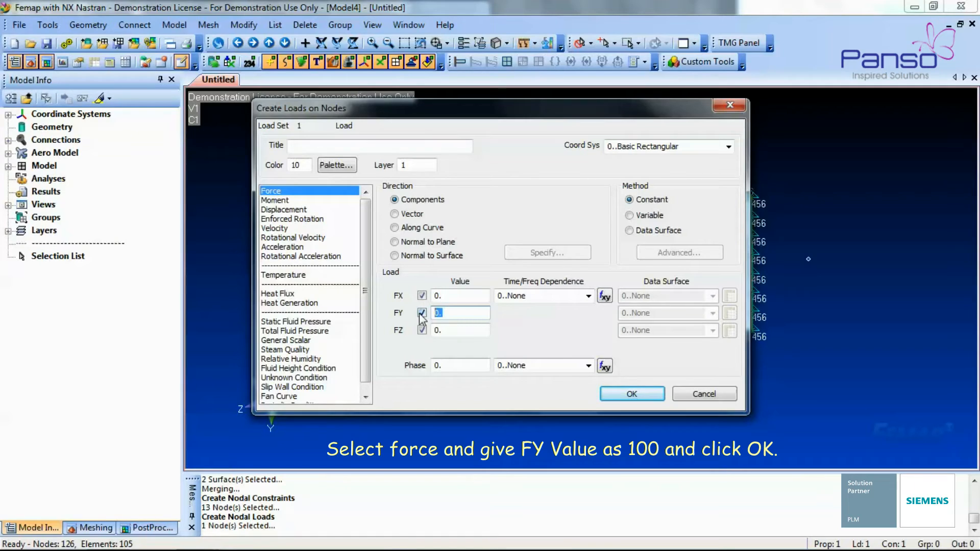
type("100")
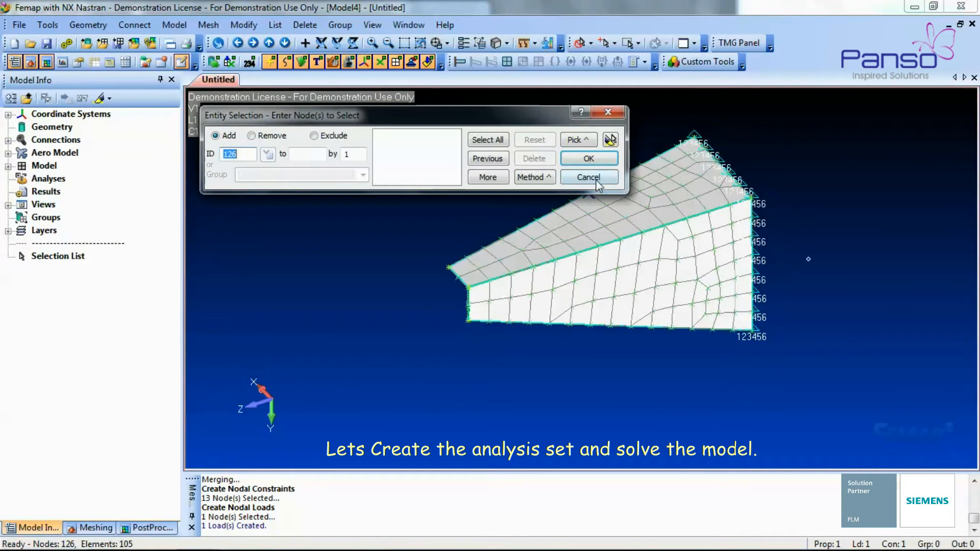
left_click(589, 177)
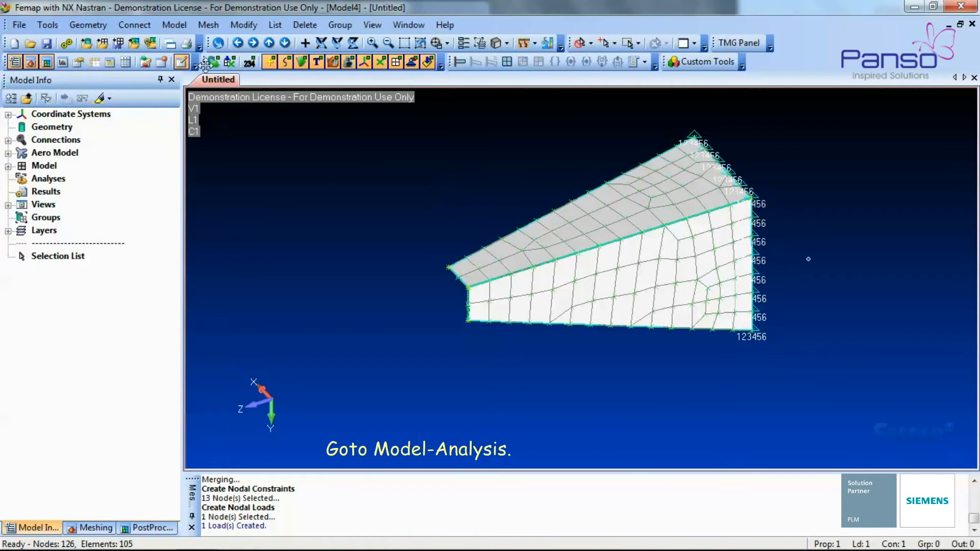
Create analysis set 'Buckling' with 36..NX Nastran solver and 7..Buckling type
left_click(174, 25)
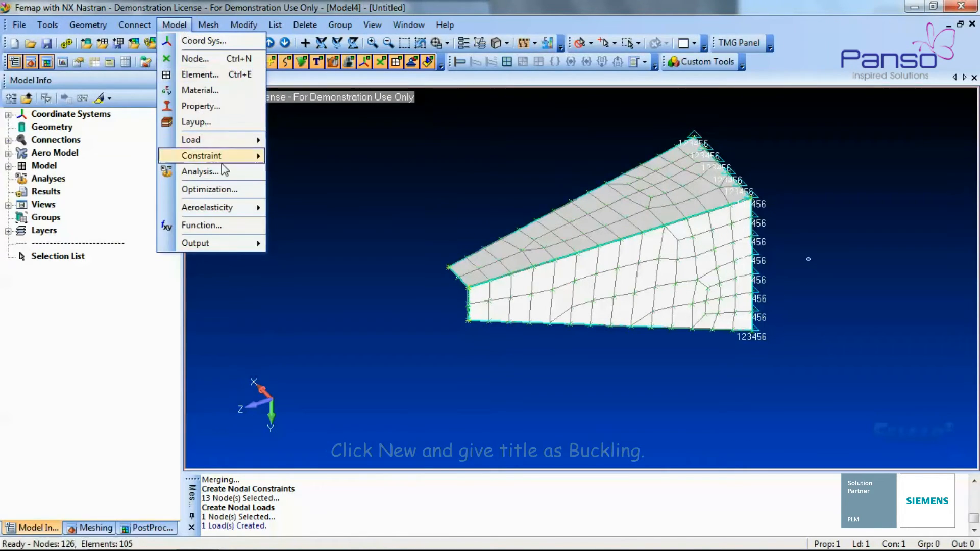
left_click(201, 171)
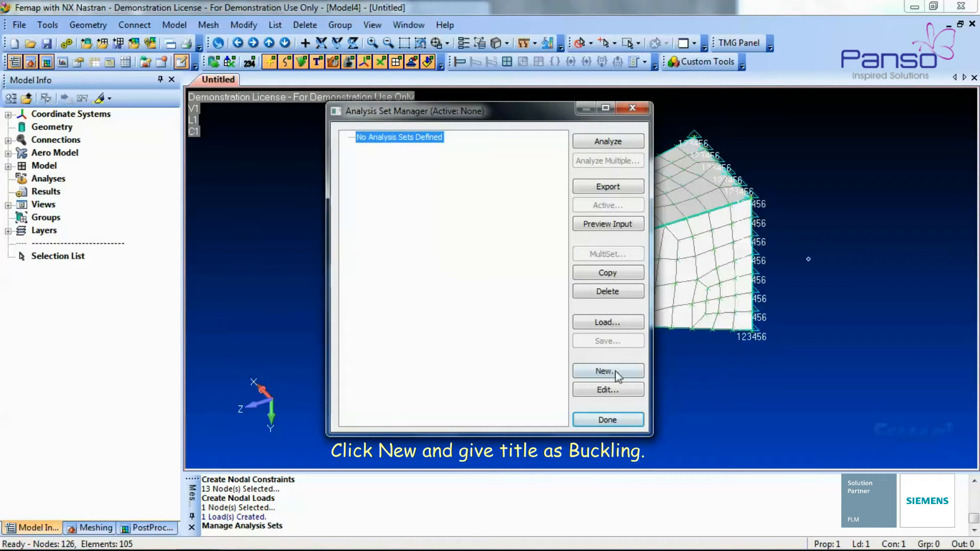
left_click(608, 371)
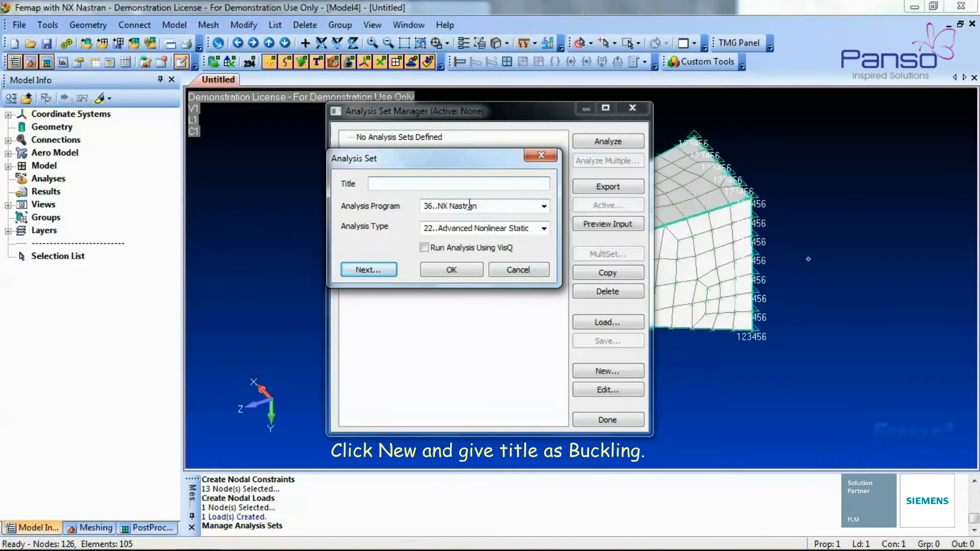
type("Buckling")
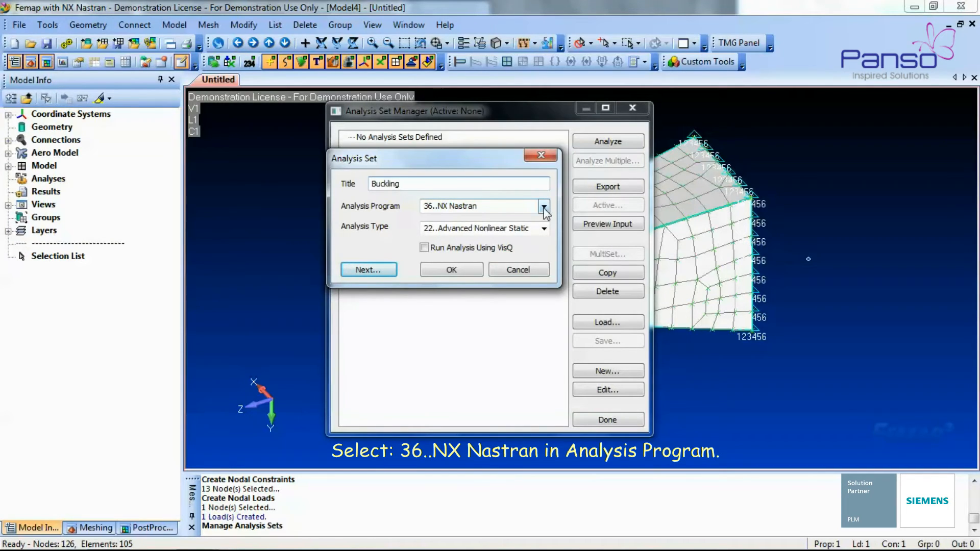
left_click(544, 206)
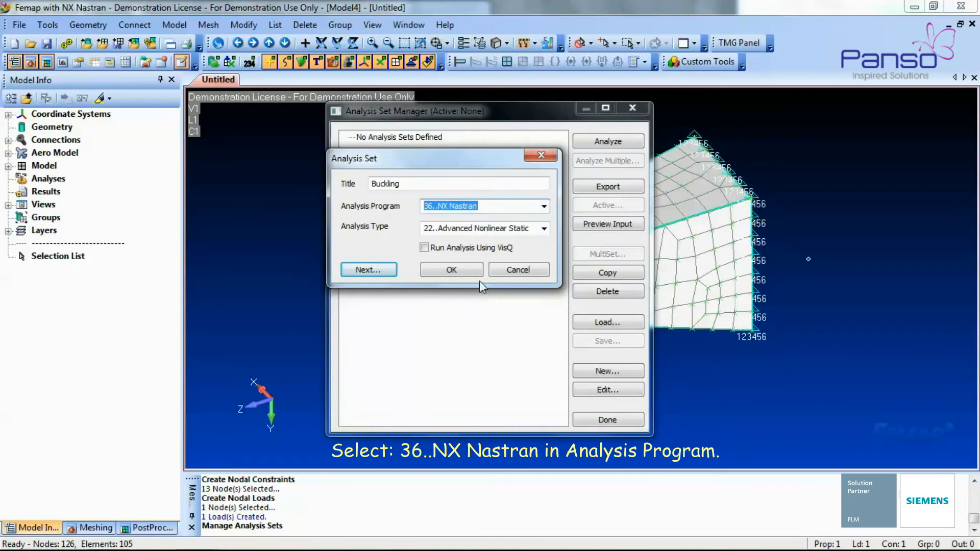
left_click(544, 228)
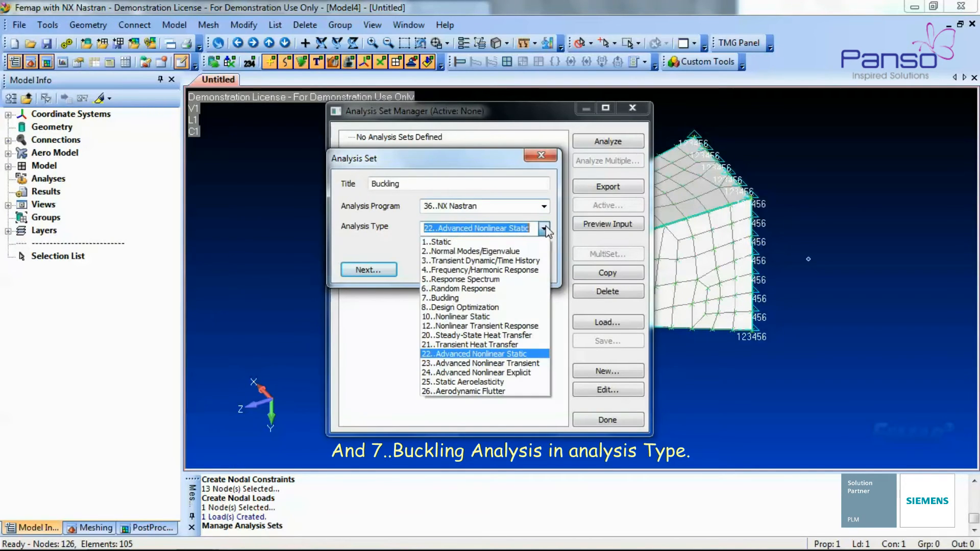
left_click(439, 297)
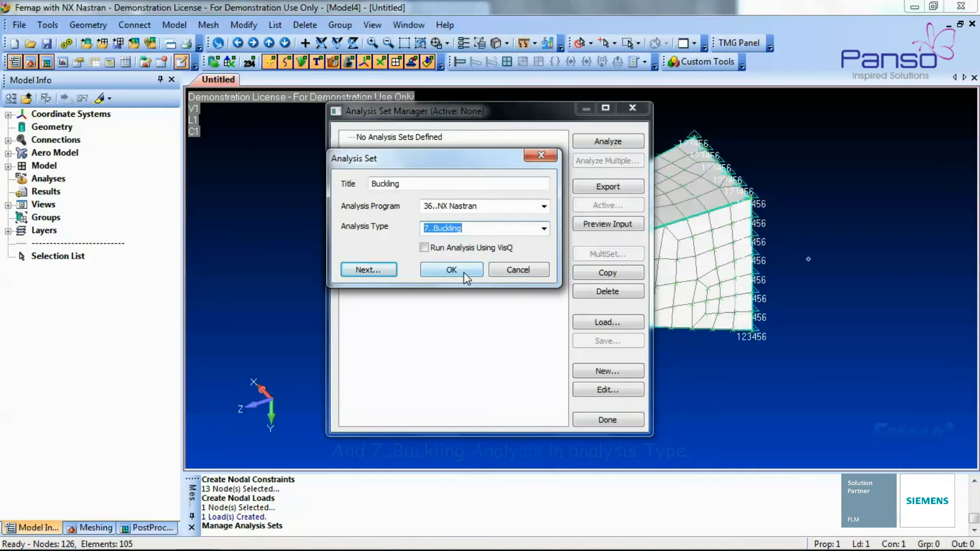
left_click(452, 270)
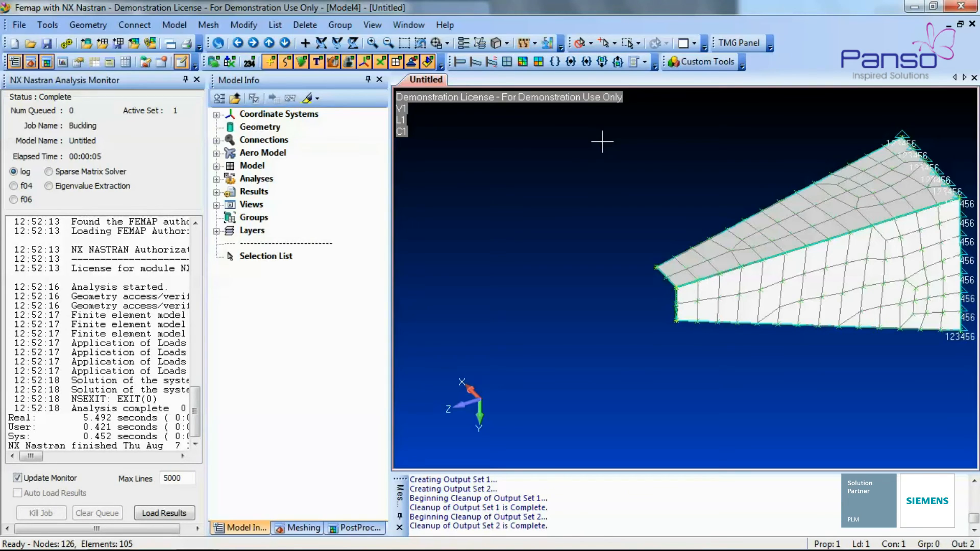
mouse_move(706, 401)
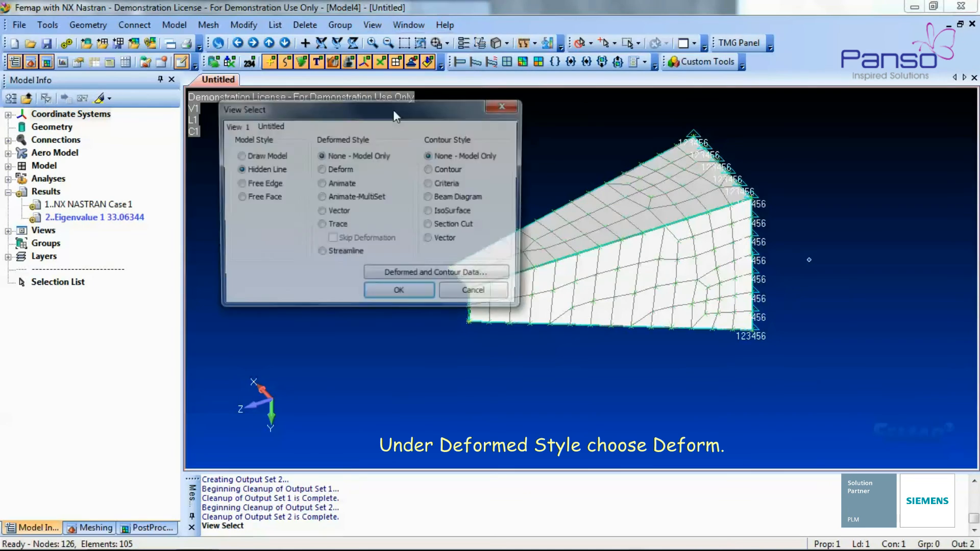
Show the deformed shape from output set 2..Eigenvalue 1 (33.06344)
left_click(322, 169)
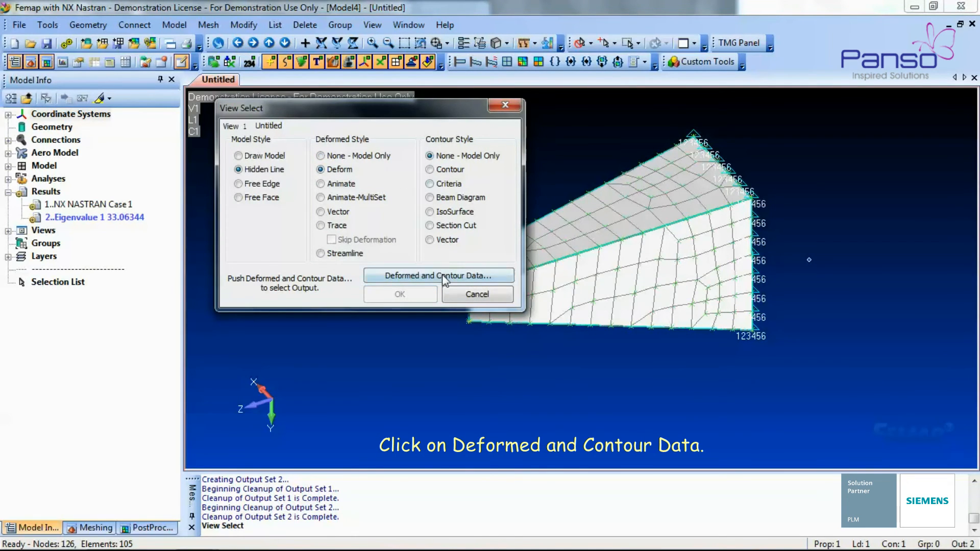
left_click(439, 276)
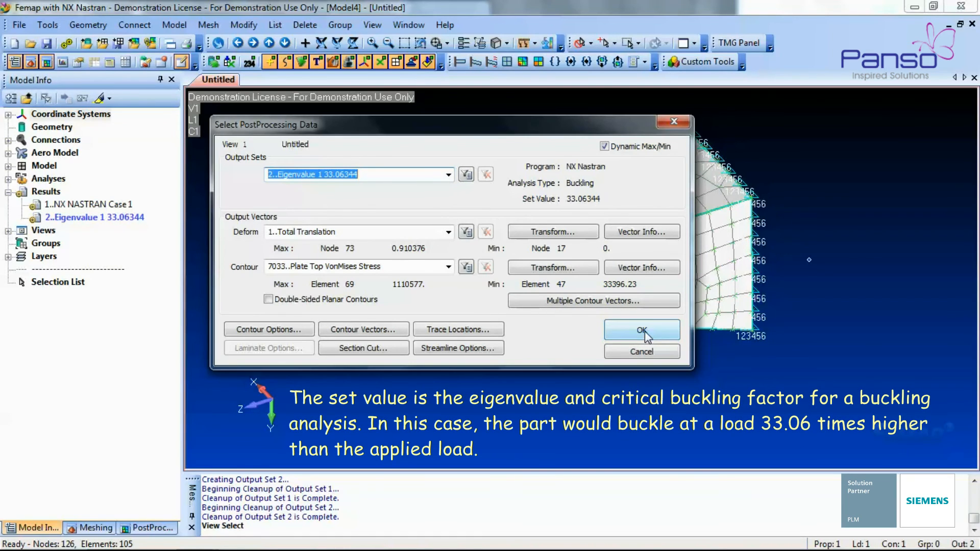
left_click(641, 329)
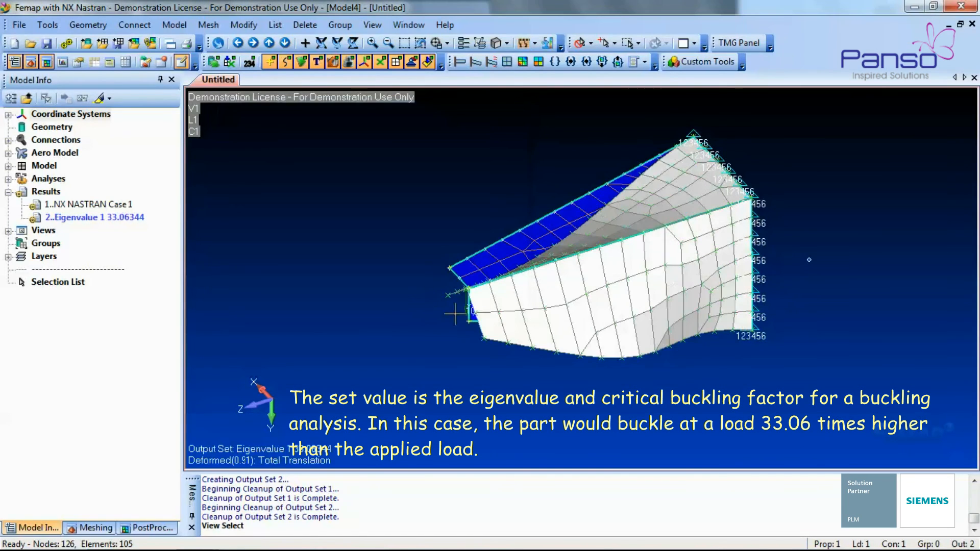